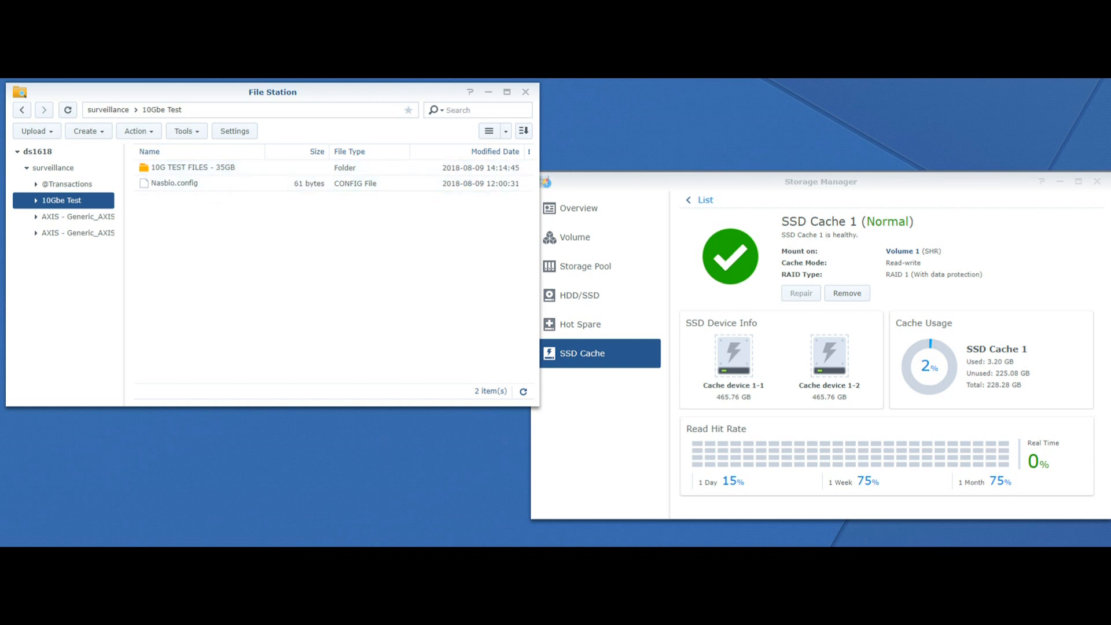
pyautogui.moveTo(195, 167)
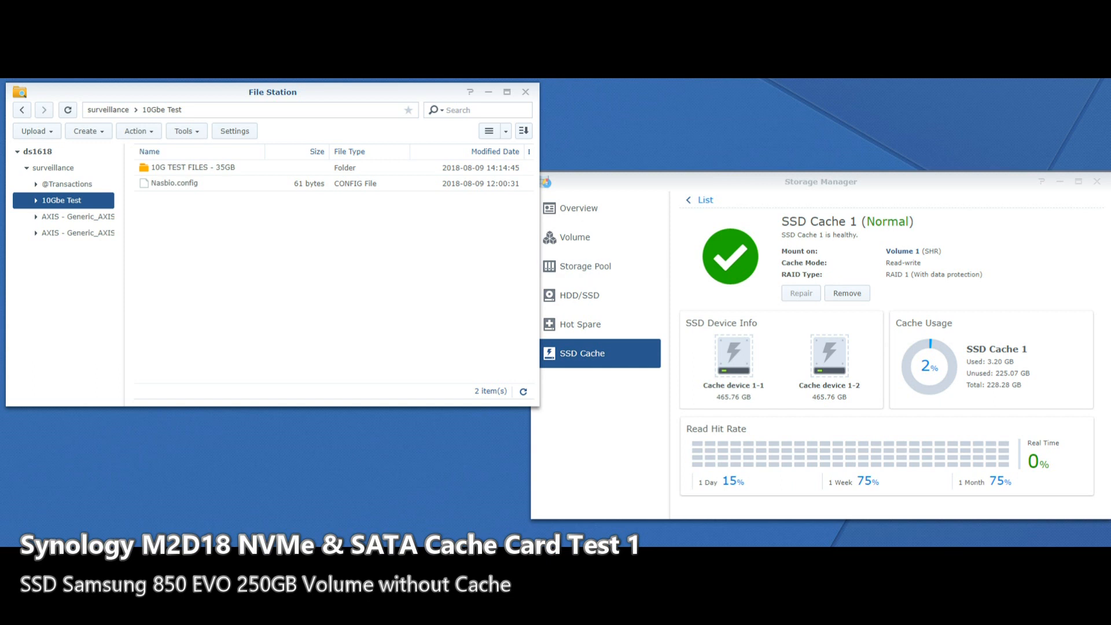
# Step: Copy the '10G TEST FILES - 35GB' folder and paste it into AXIS - Generic_AXIS 2
pyautogui.rightClick(192, 167)
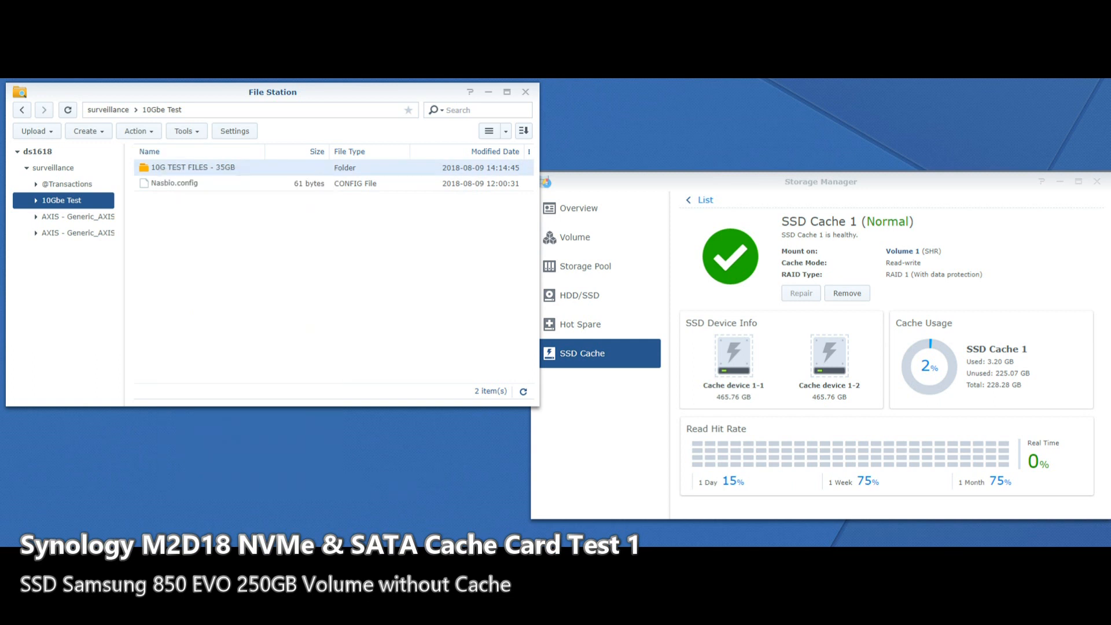
pyautogui.click(78, 216)
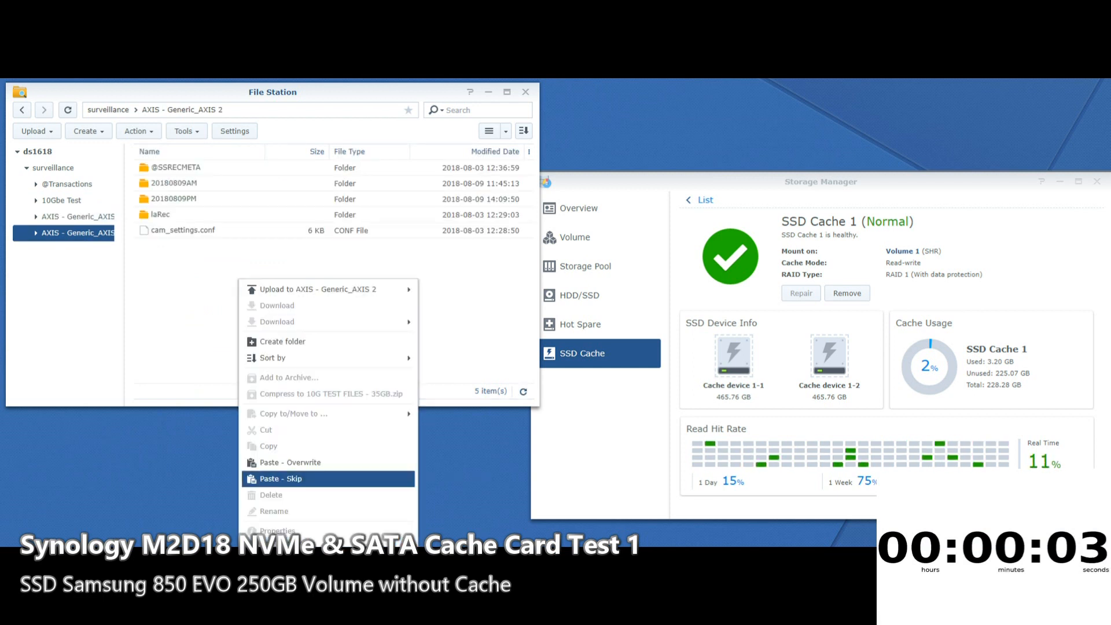
pyautogui.click(69, 183)
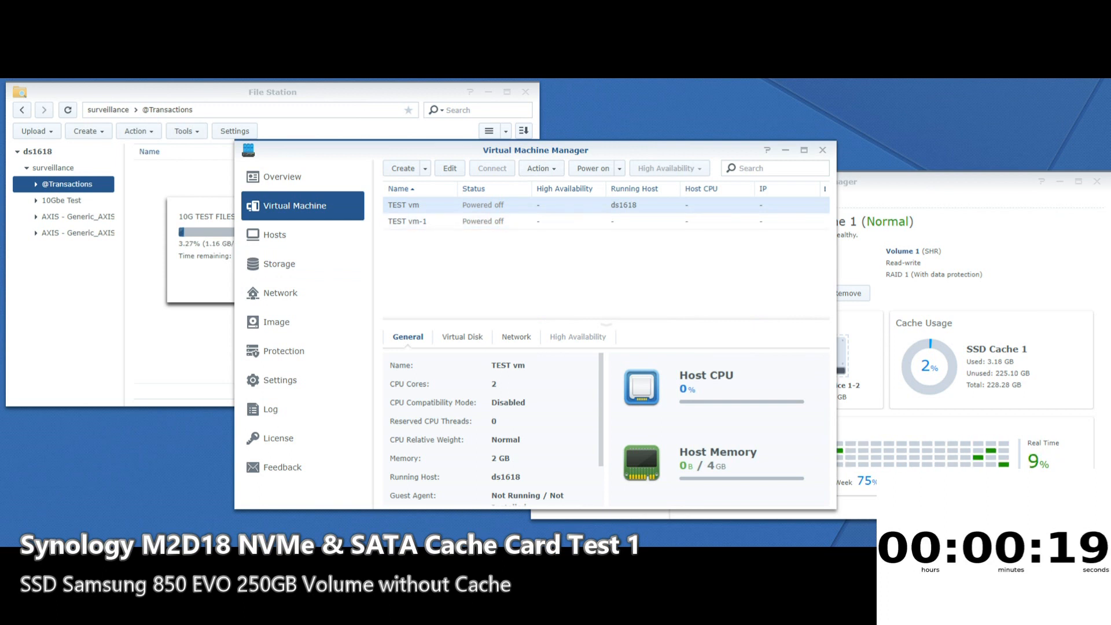
# Step: Power on TEST vm in Virtual Machine Manager
pyautogui.click(593, 168)
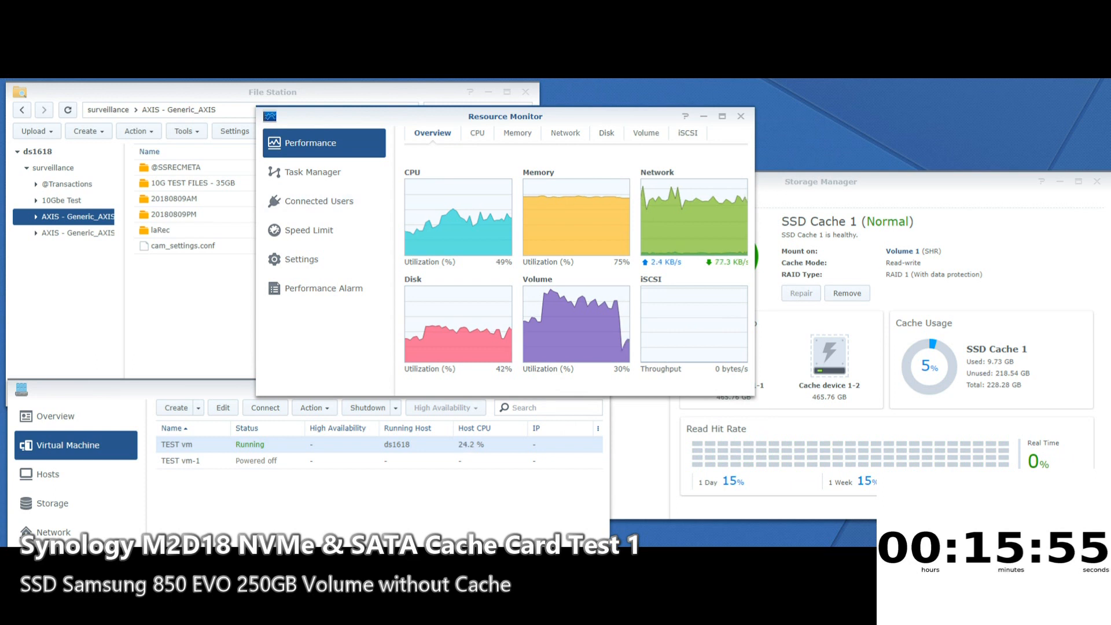
# Step: Check memory usage (76%) and CPU utilization (54%) in Resource Monitor
pyautogui.click(513, 132)
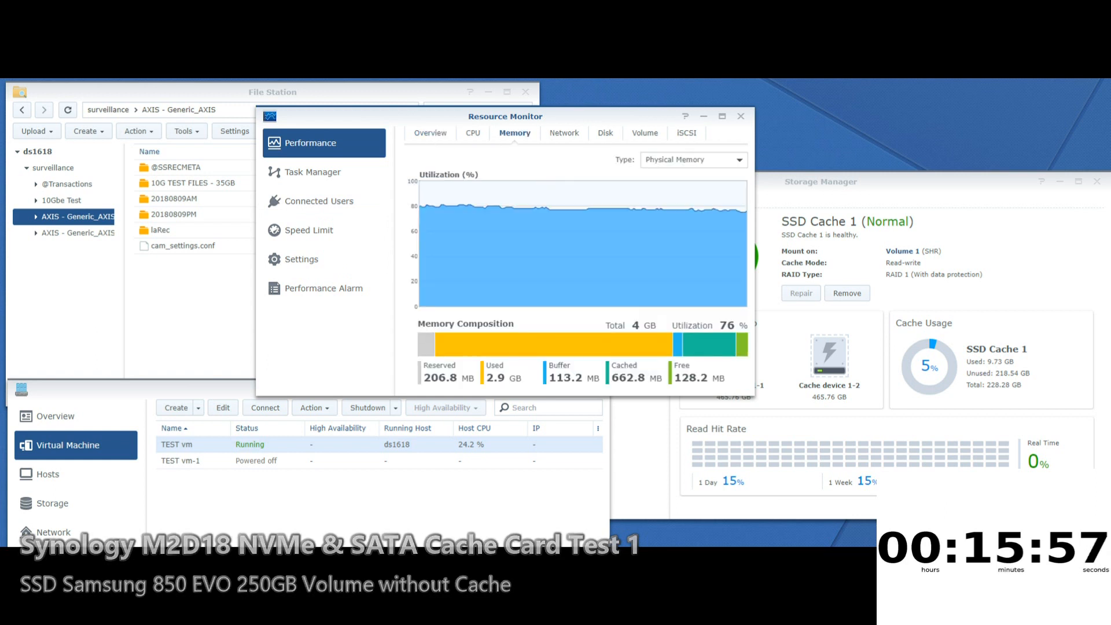
pyautogui.click(473, 133)
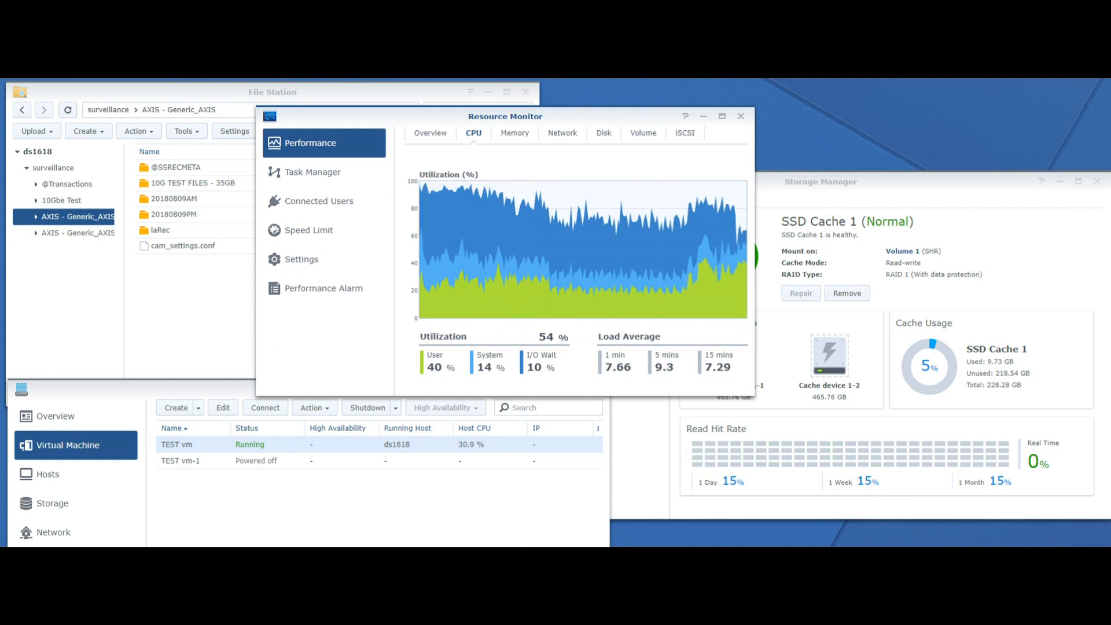
pyautogui.moveTo(673, 248)
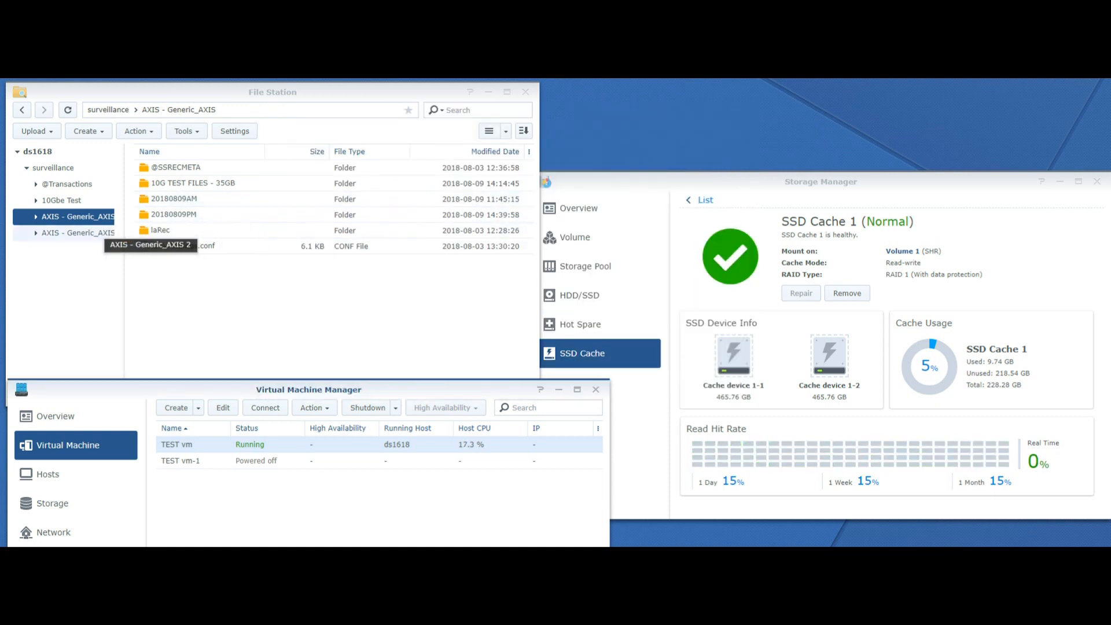
# Step: Delete the copied '10G TEST FILES - 35GB' folder from the AXIS folders
pyautogui.rightClick(192, 183)
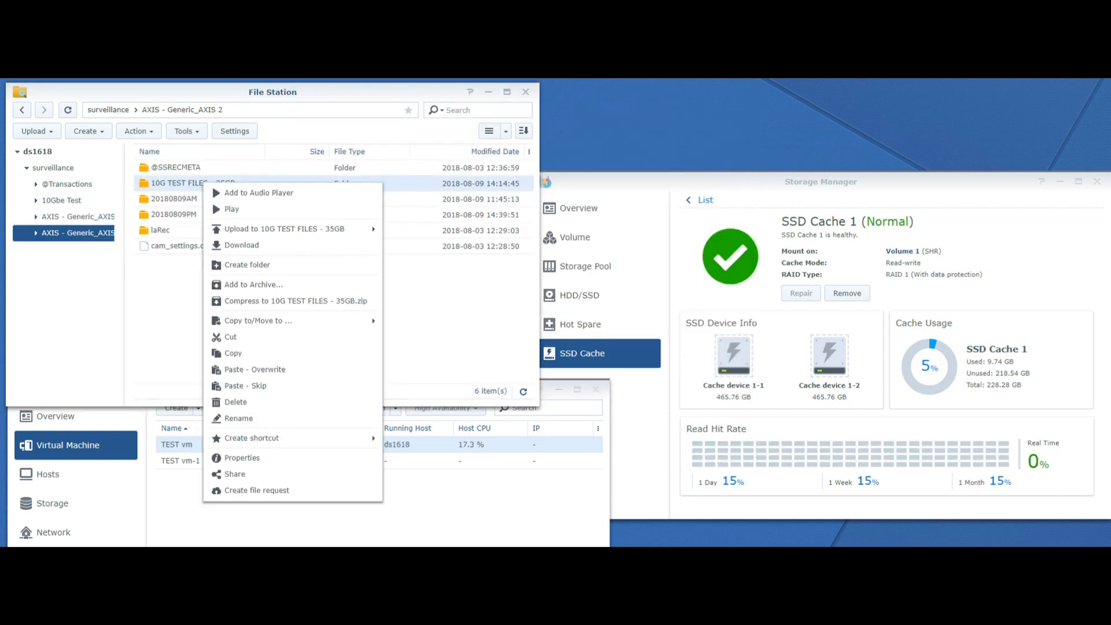
pyautogui.click(236, 402)
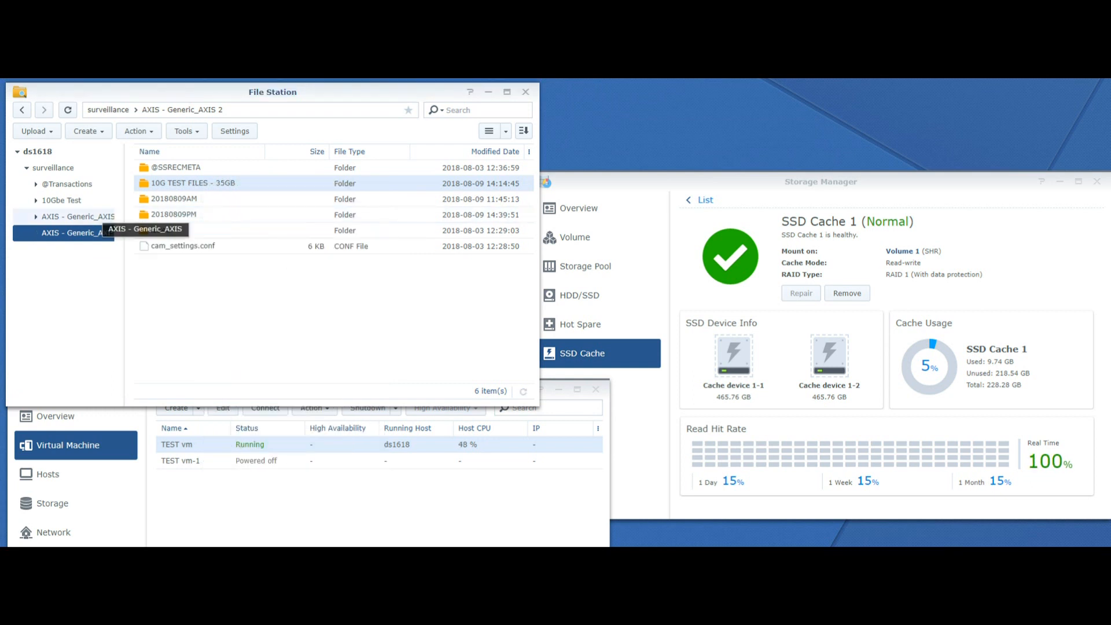
pyautogui.rightClick(192, 183)
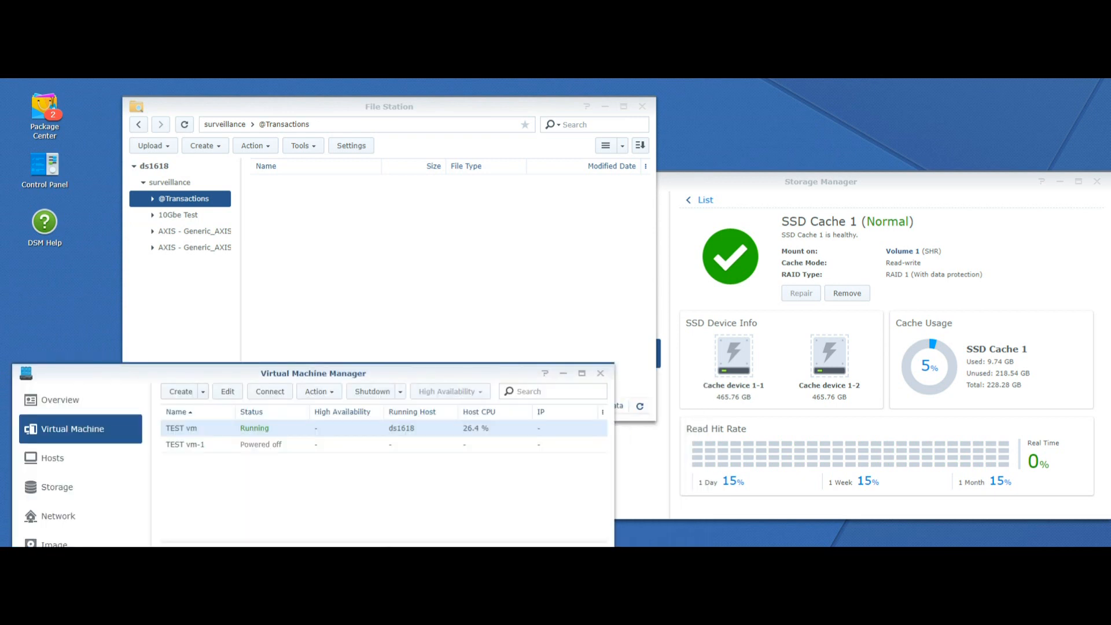
# Step: Shut down TEST vm from the Shutdown dropdown
pyautogui.click(555, 171)
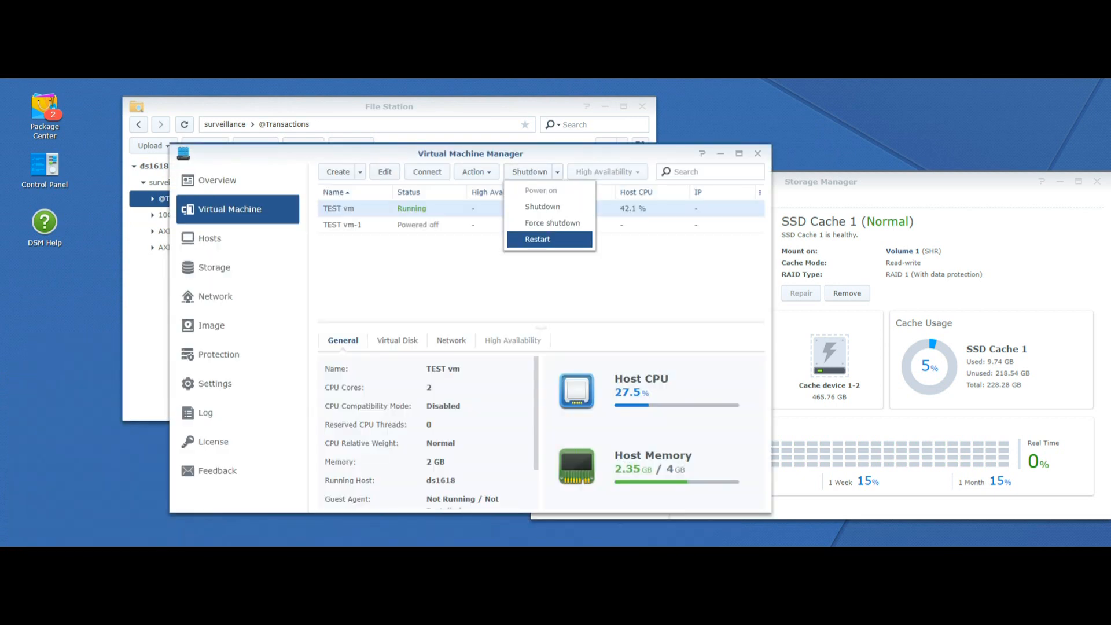
pyautogui.click(537, 239)
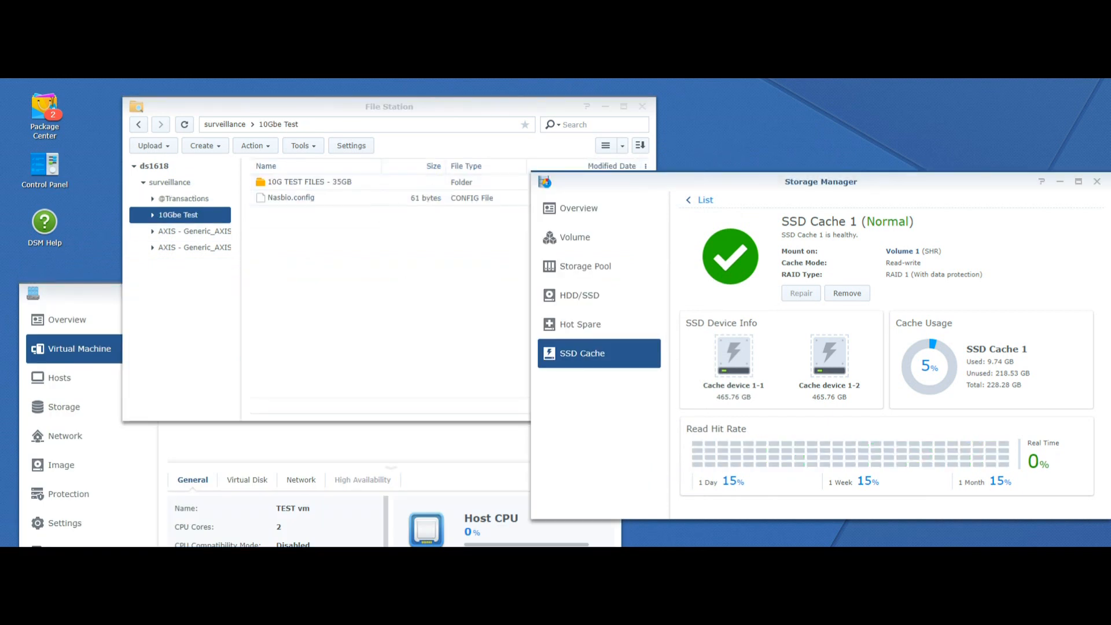
# Step: Remove SSD Cache 1 from Volume 1, acknowledging the service interruption
pyautogui.click(846, 293)
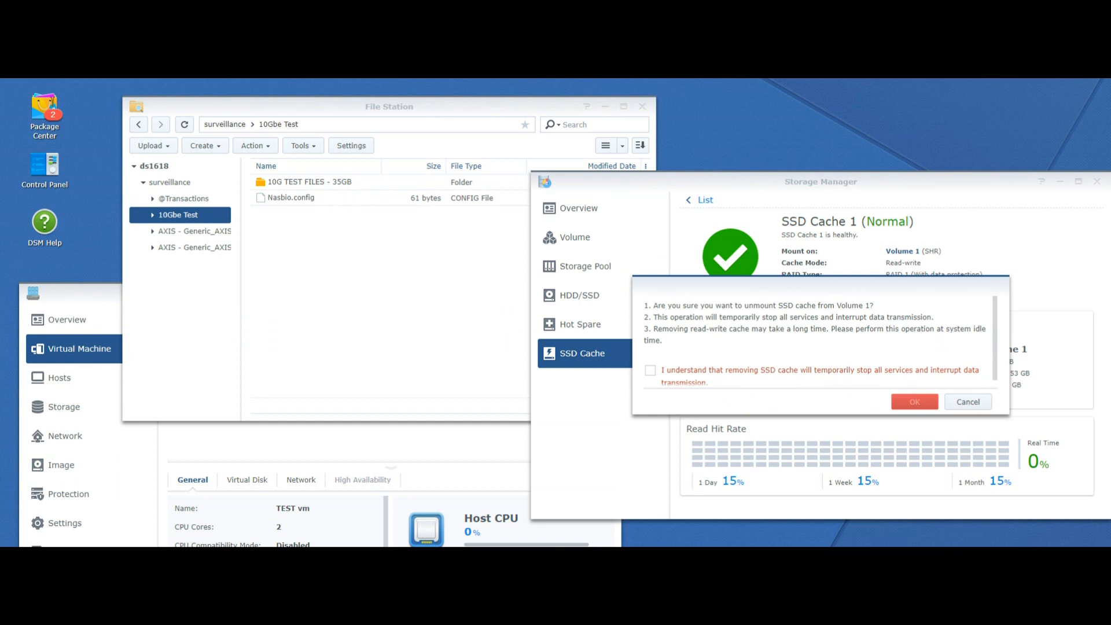
pyautogui.click(650, 370)
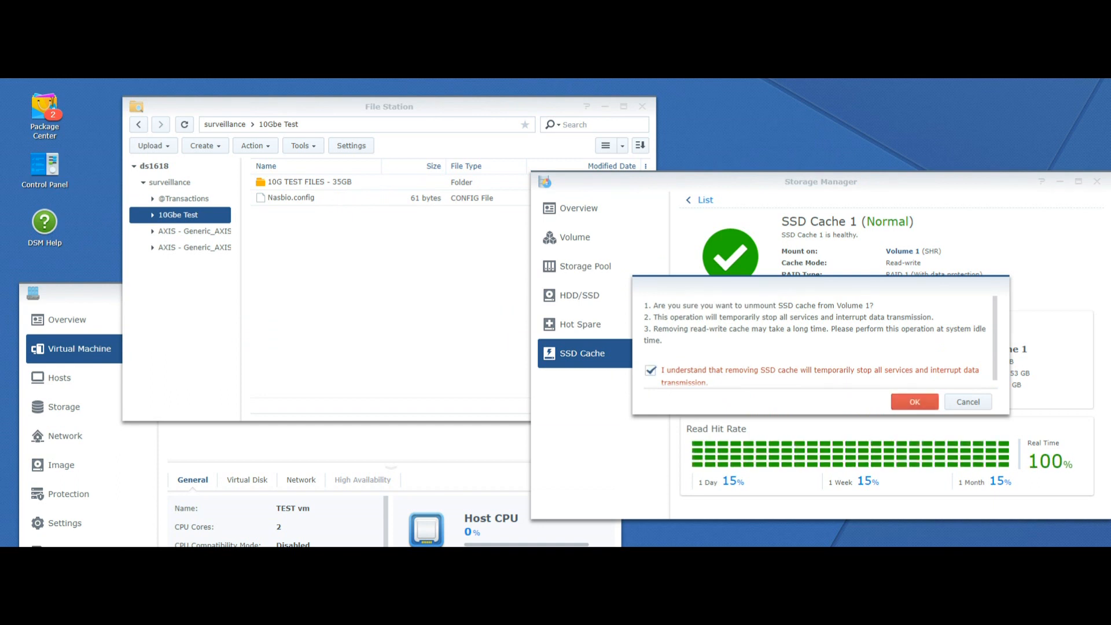
pyautogui.click(914, 402)
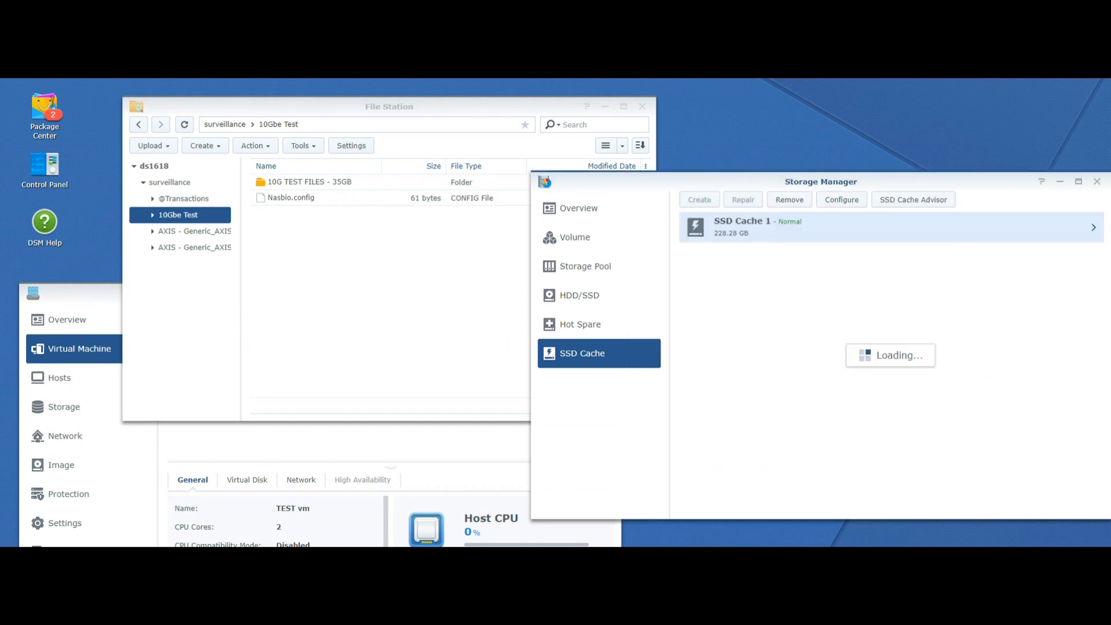